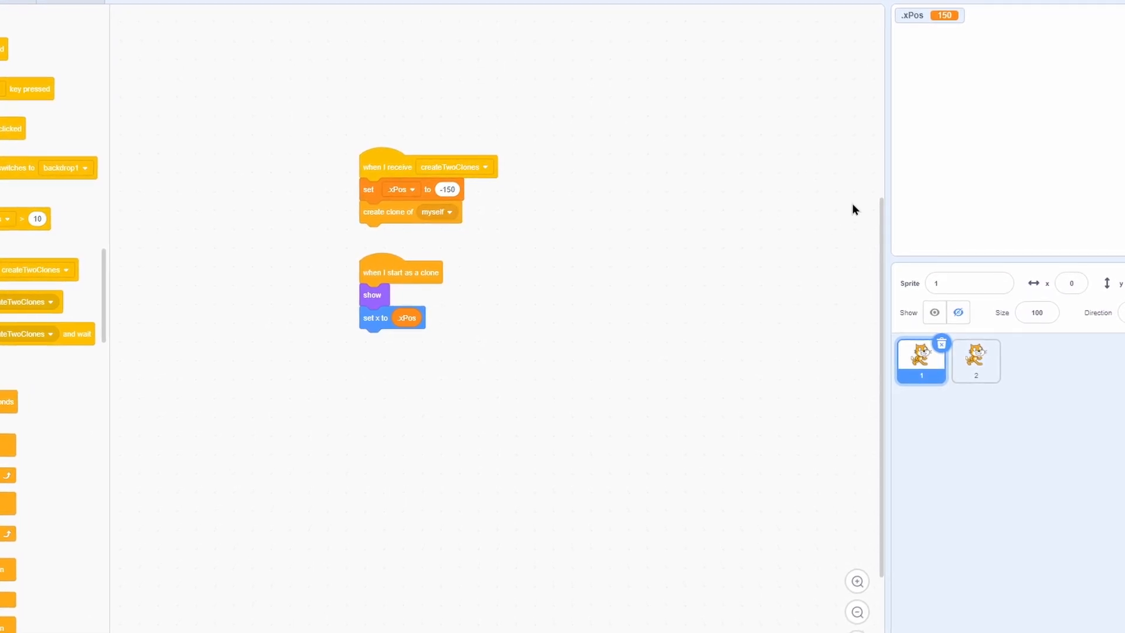
- Review Sprite 1's createTwoClones scripts, then view Sprite 2's scripts setting .xPos to 150
left_click(856, 581)
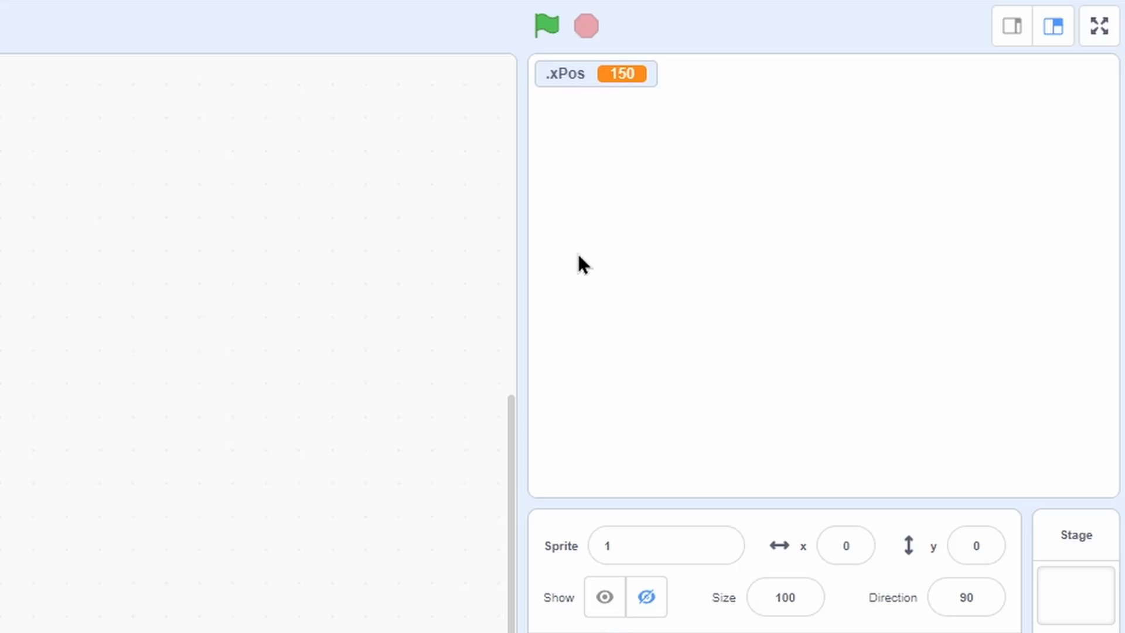
mouse_move(676, 294)
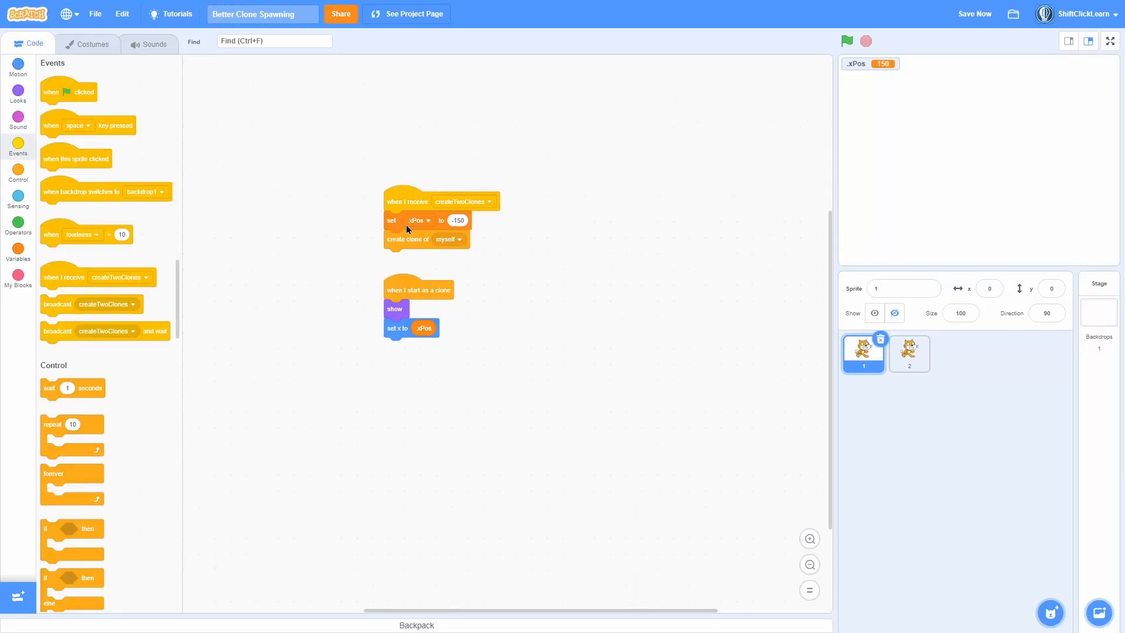
mouse_move(684, 222)
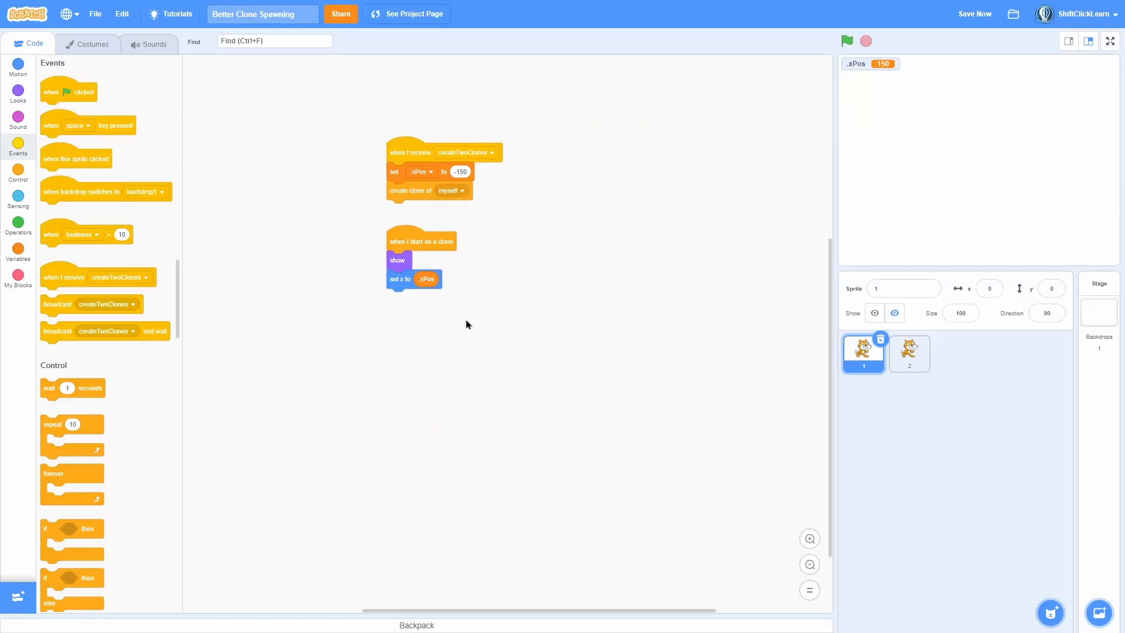
left_click(909, 353)
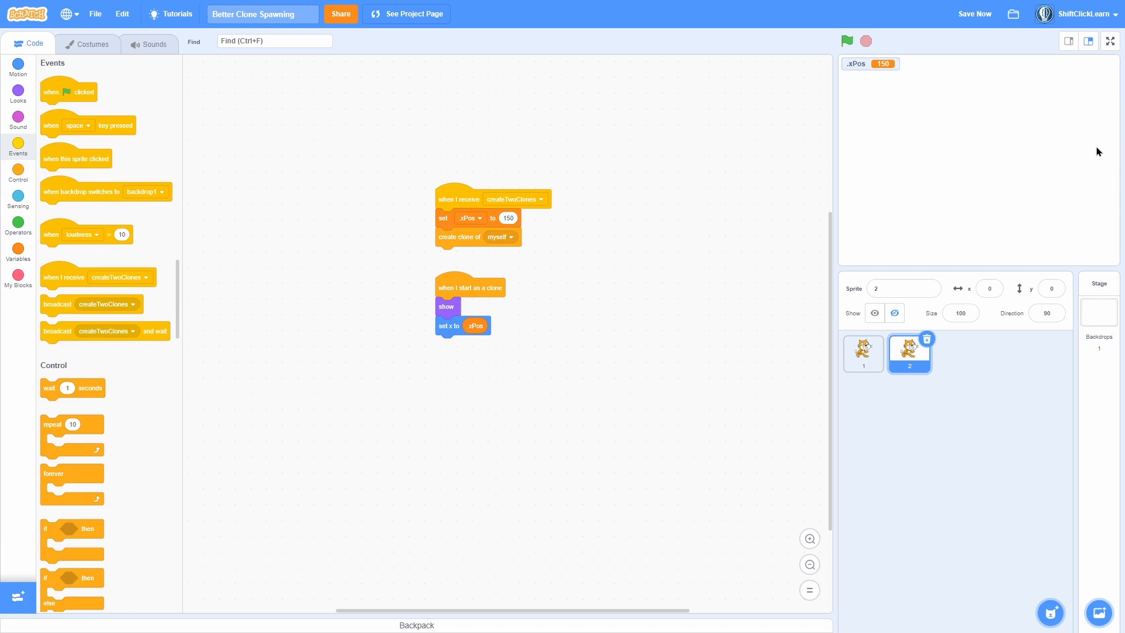
mouse_move(1090, 136)
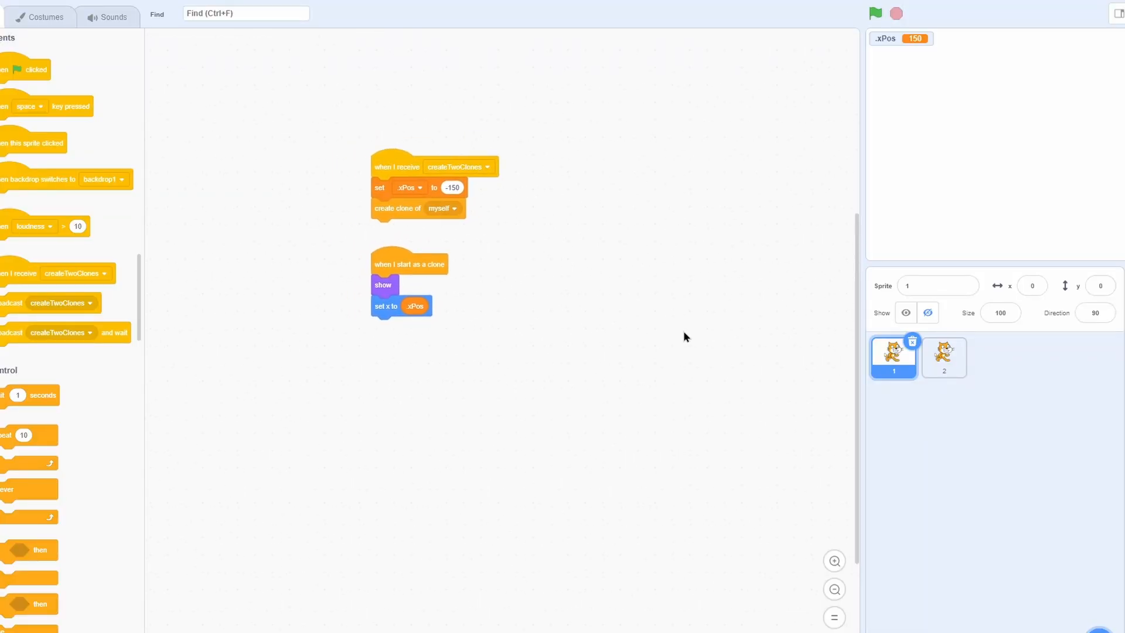
mouse_move(736, 164)
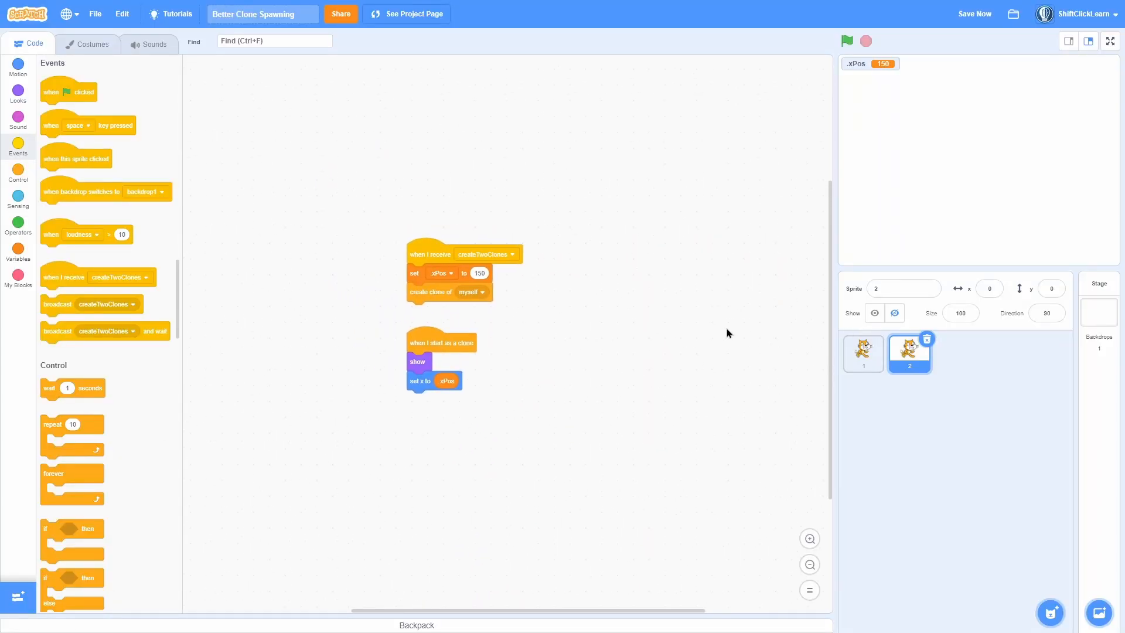
mouse_move(76, 284)
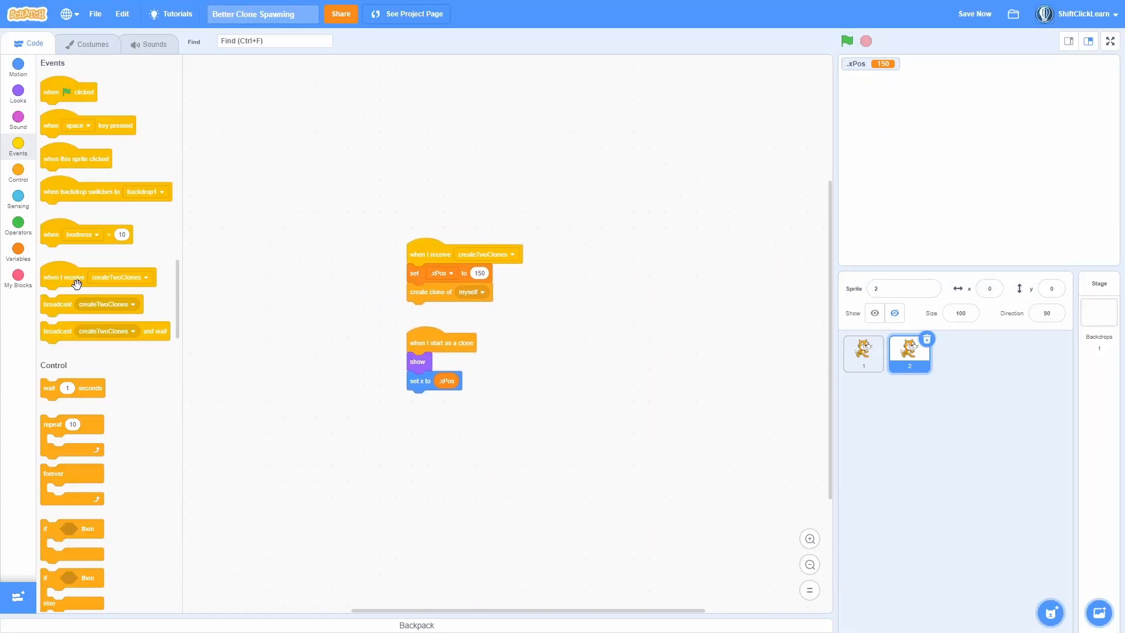
- Compare both sprites, switching back to Sprite 1's scripts that set .xPos to -150
left_click(863, 354)
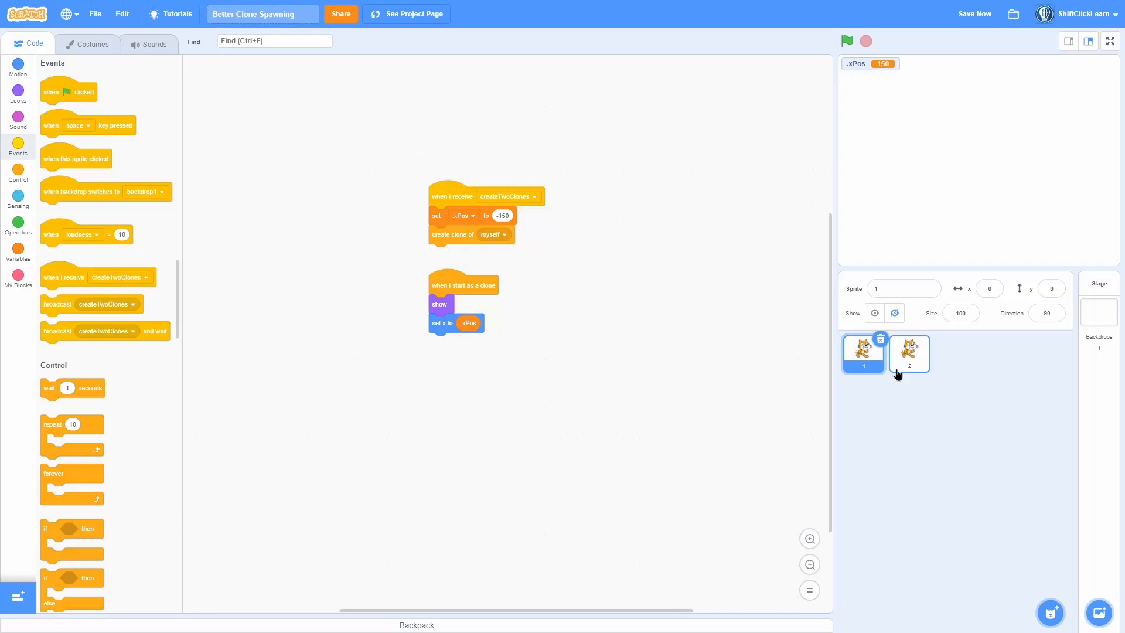
left_click(909, 353)
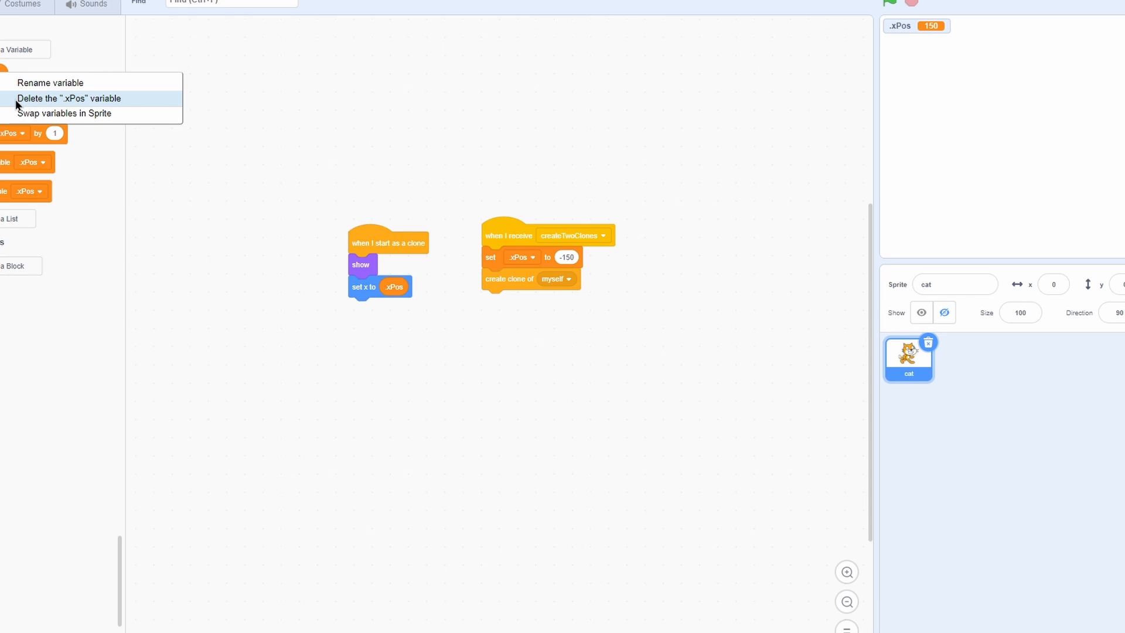
- Delete the .xPos variable and start making the ~xPos and ~yPos variables
left_click(59, 98)
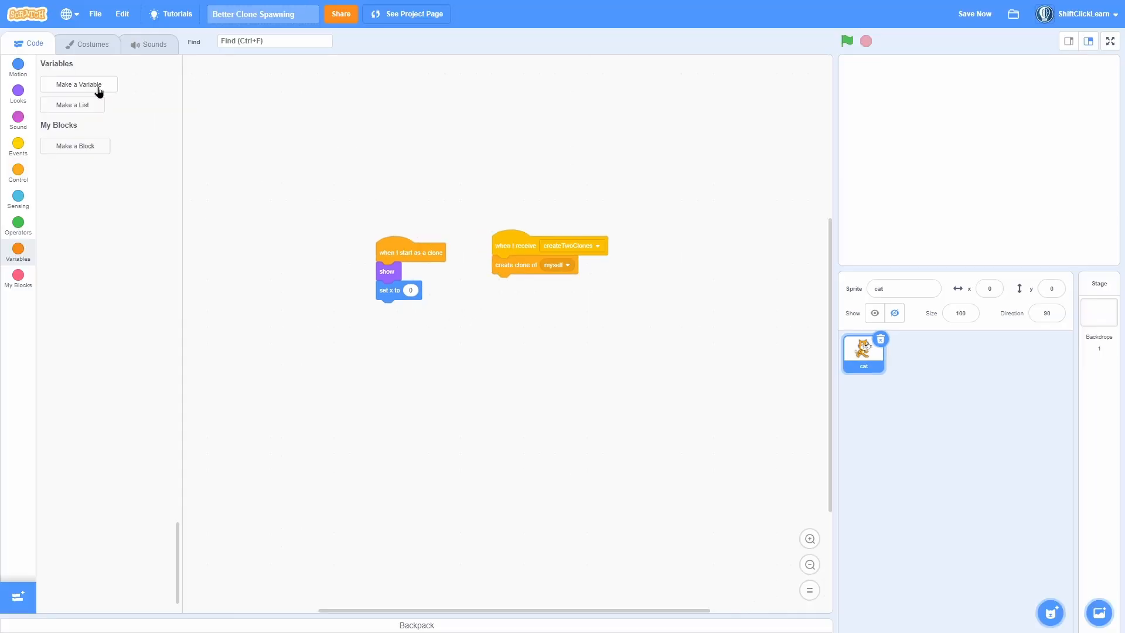
left_click(79, 84)
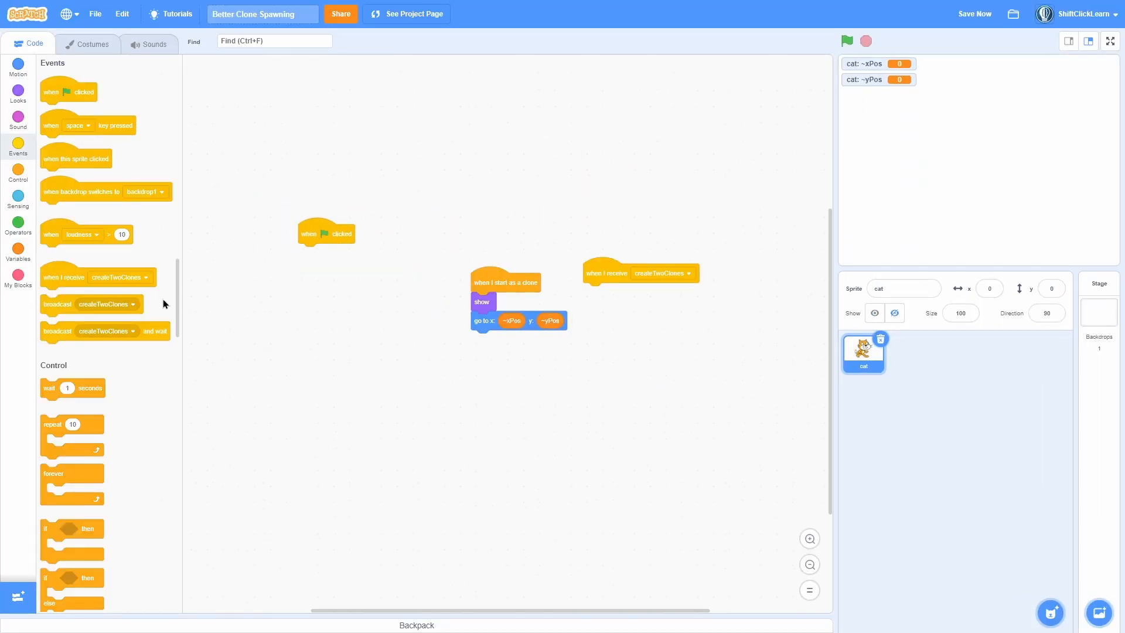
- Create the createClones custom block and place it inside the green-flag forever loop
left_click(19, 275)
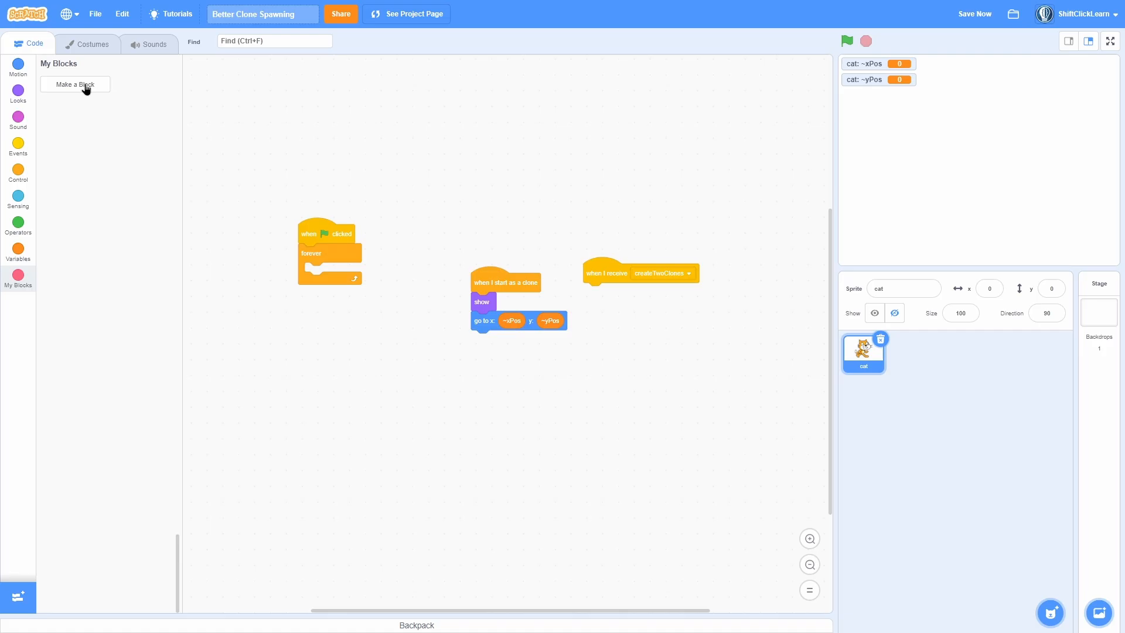
left_click(75, 85)
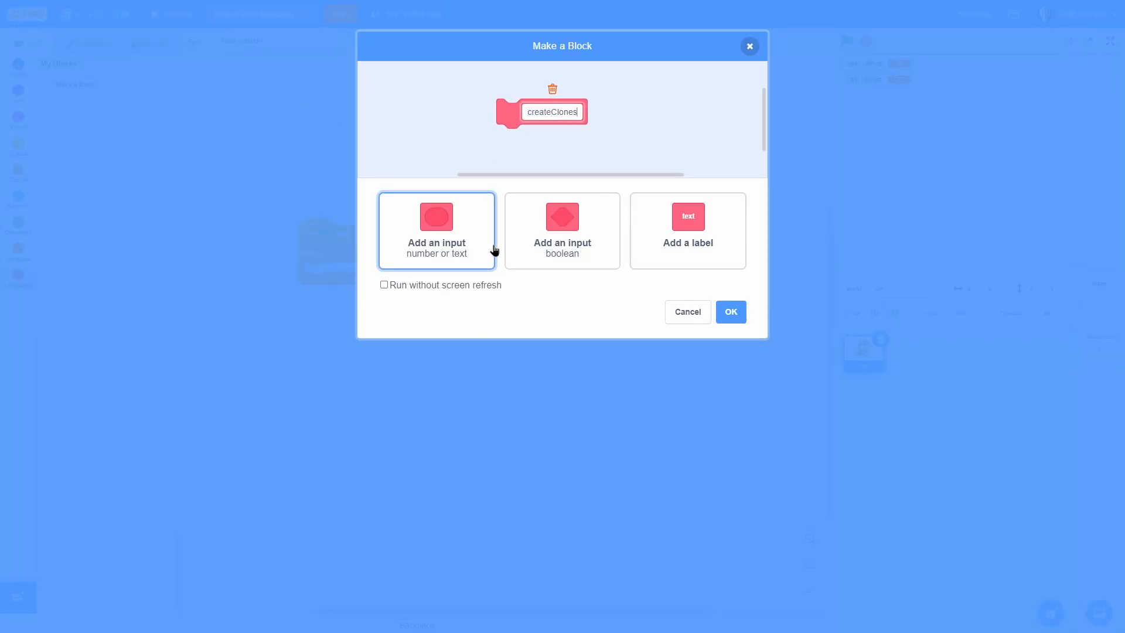
left_click(730, 311)
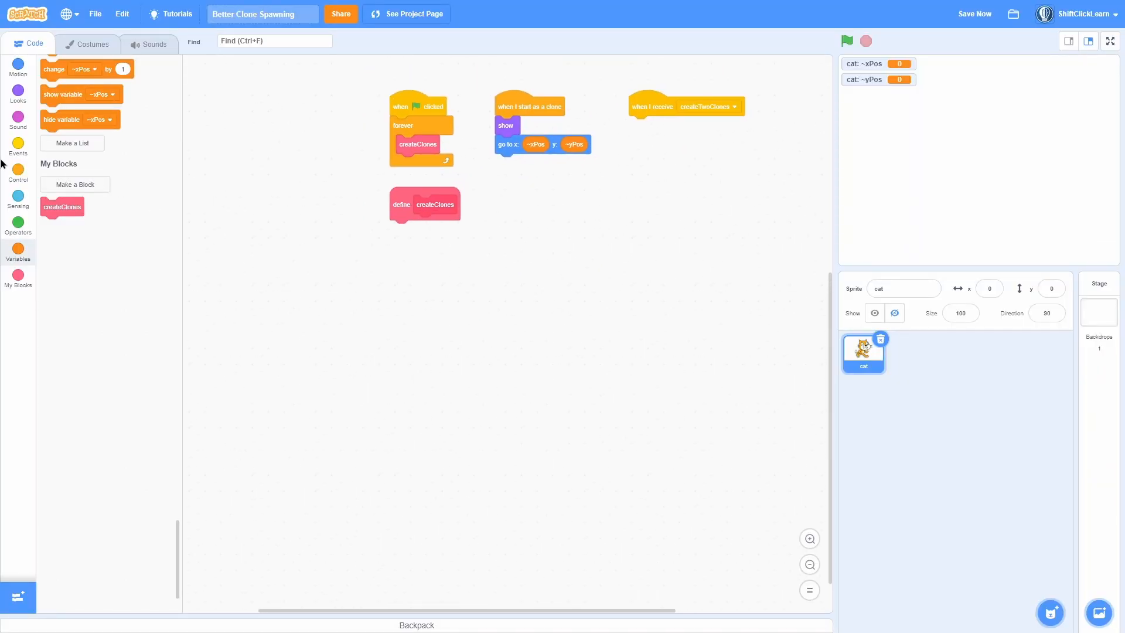
left_click(18, 276)
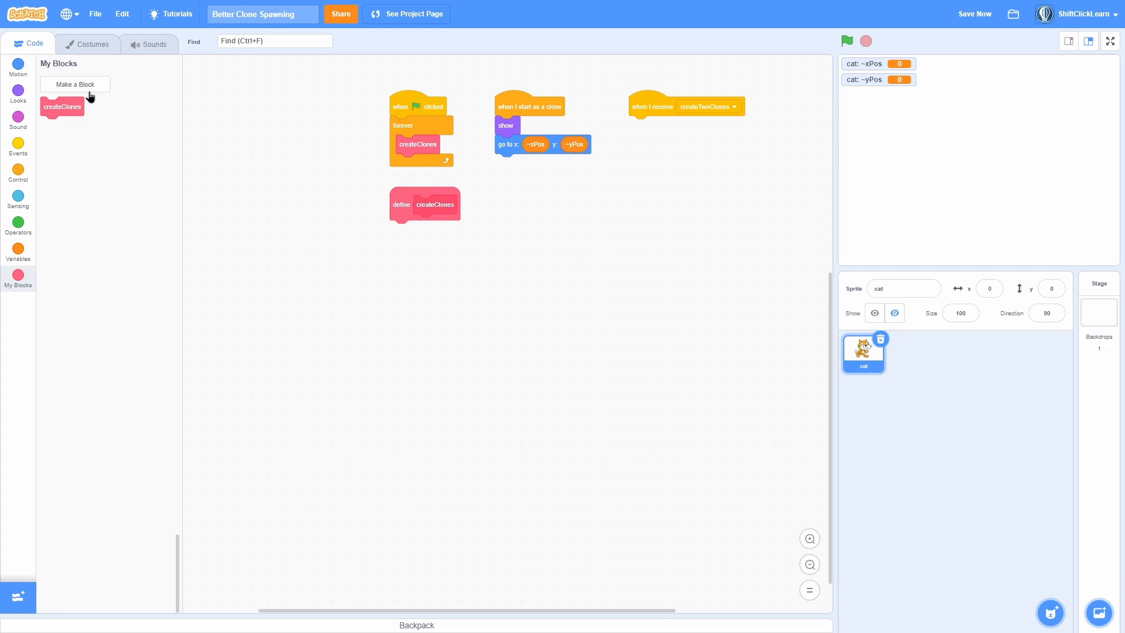
left_click(19, 250)
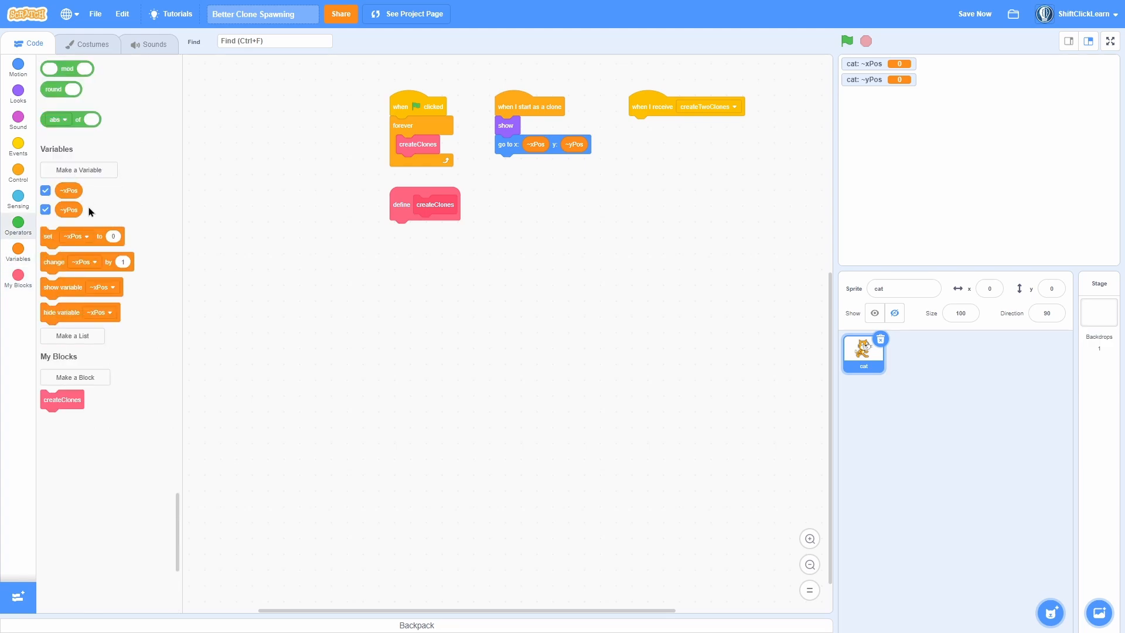
- Create the .xPos and .yPos lists and delete each list's last item inside the createClones loop
left_click(72, 336)
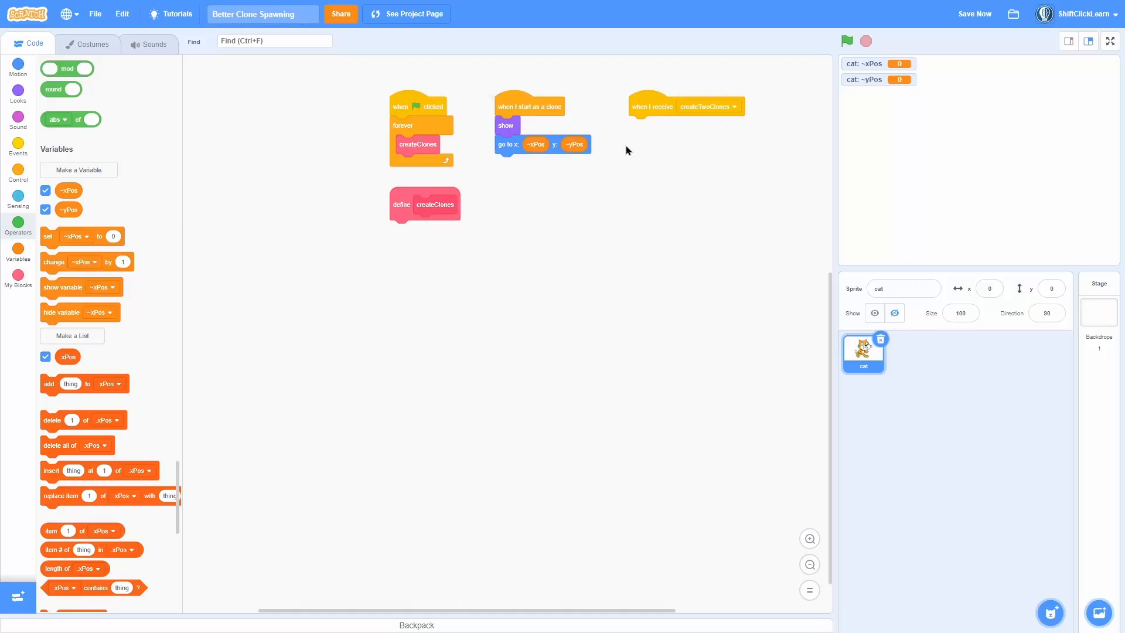
left_click(72, 336)
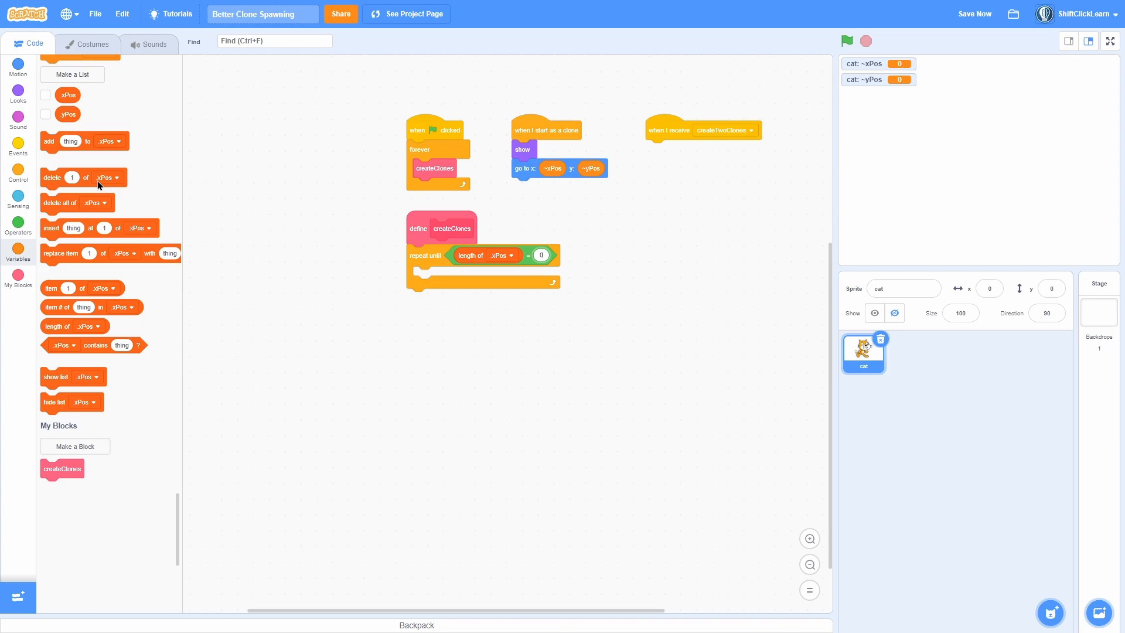
left_click_drag(72, 323, 445, 276)
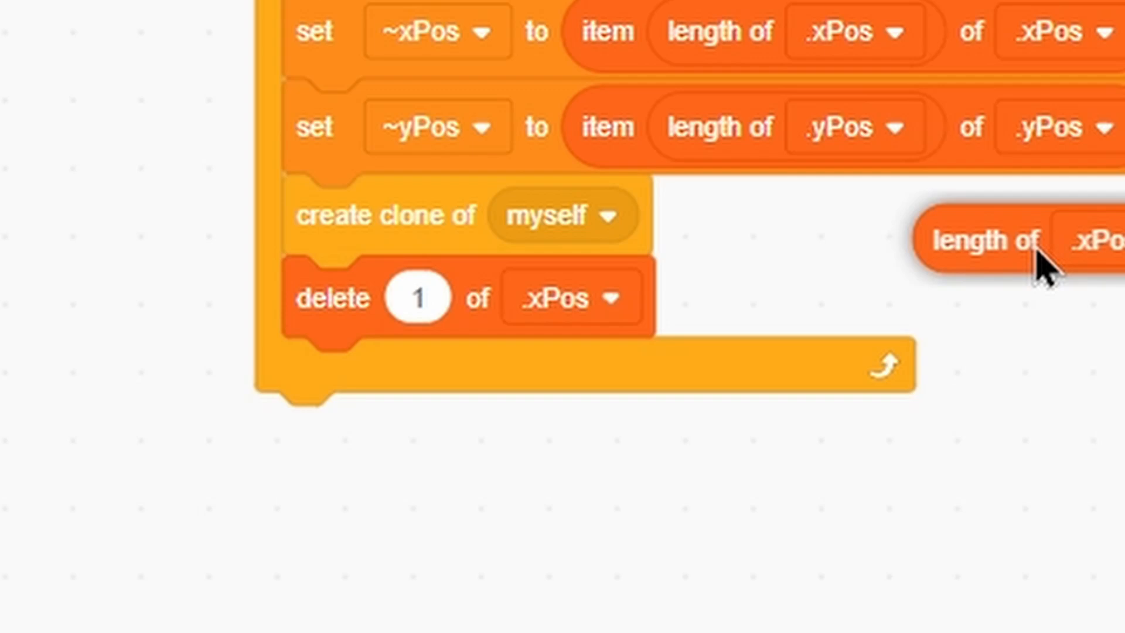
left_click_drag(983, 241, 419, 298)
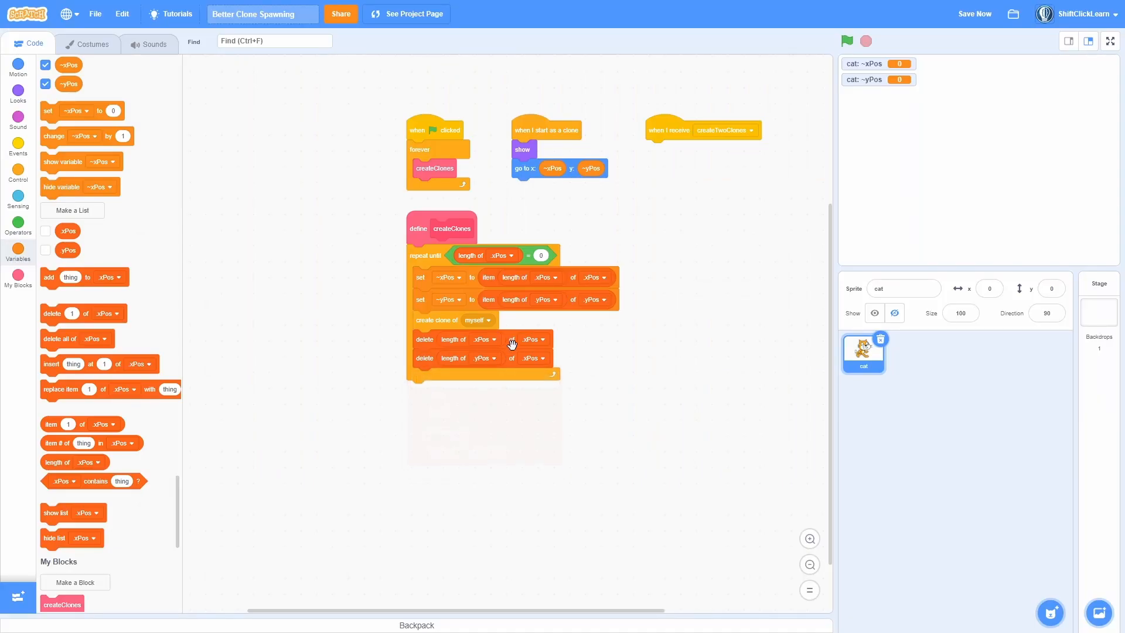
left_click(532, 339)
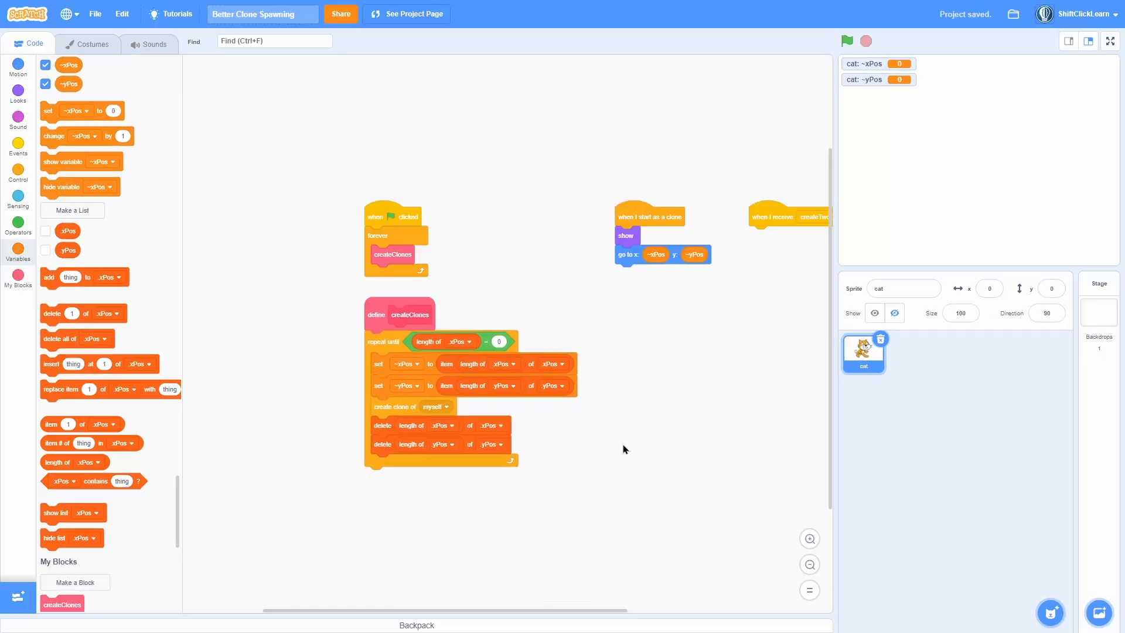
- Guard createClones with 'if length of .xPos > 0' and add positions (0,0) and (150,-50)
left_click(18, 174)
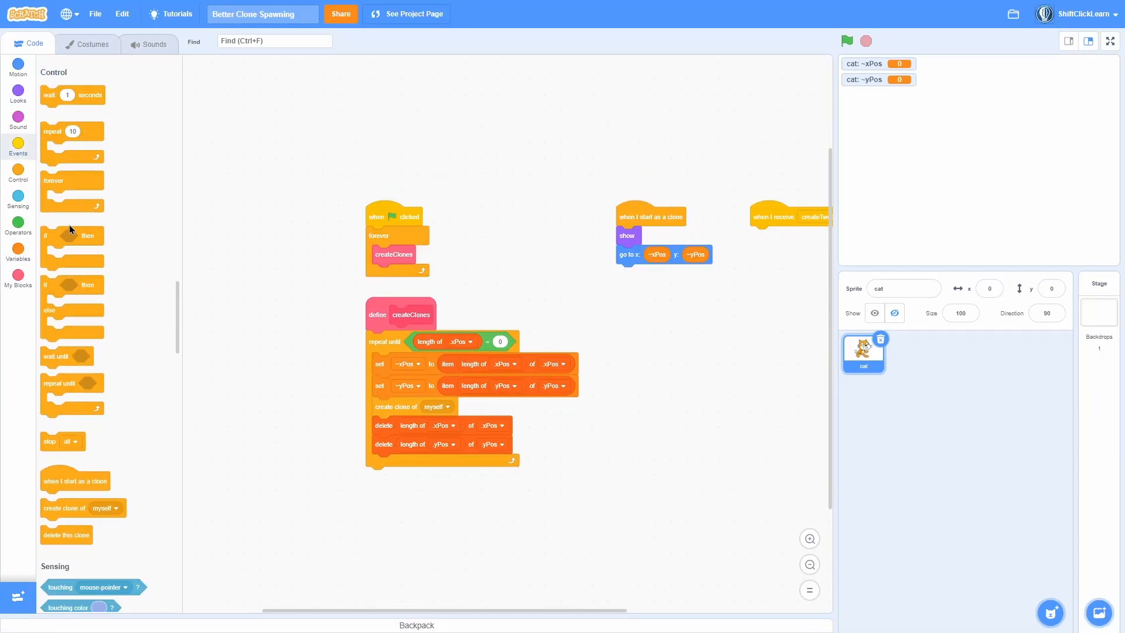
right_click(480, 252)
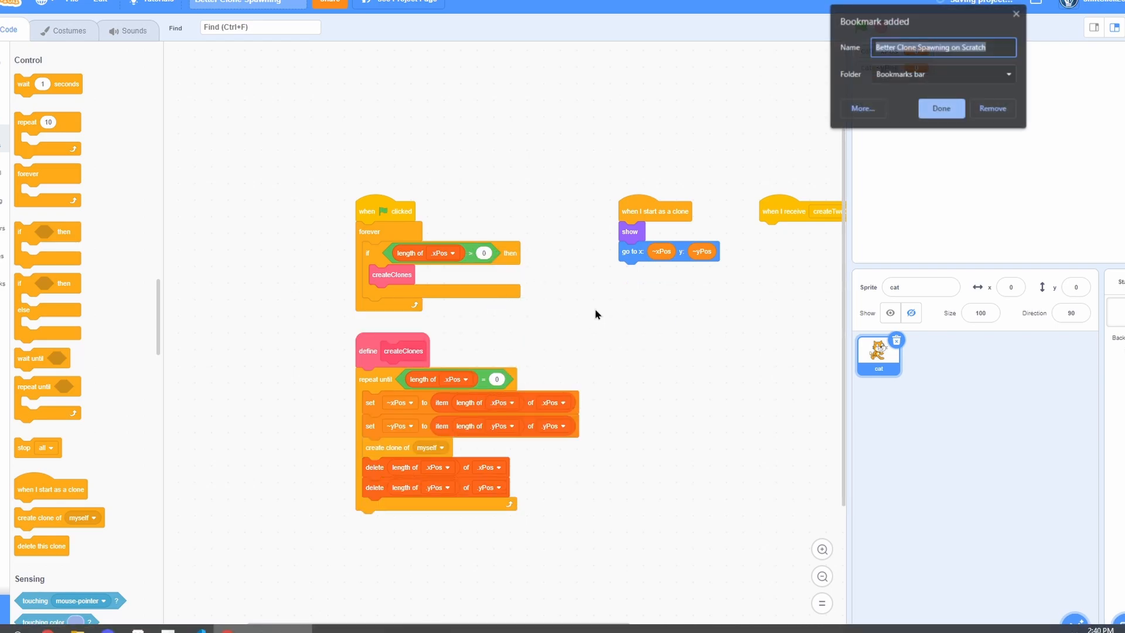
left_click(941, 108)
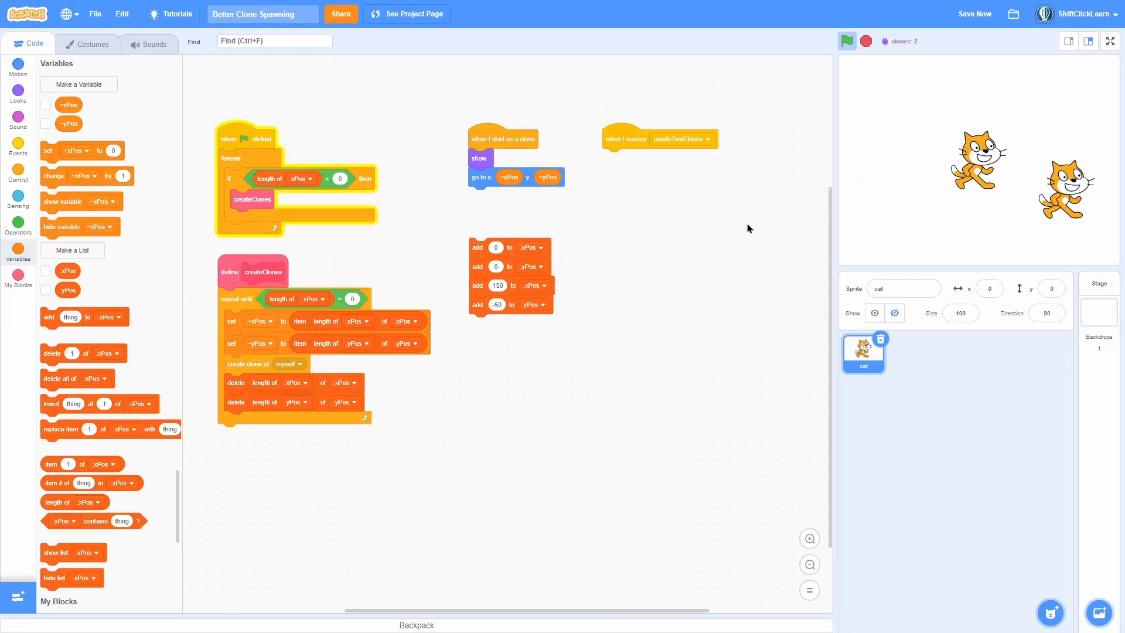
left_click(866, 41)
type("loneSpawner")
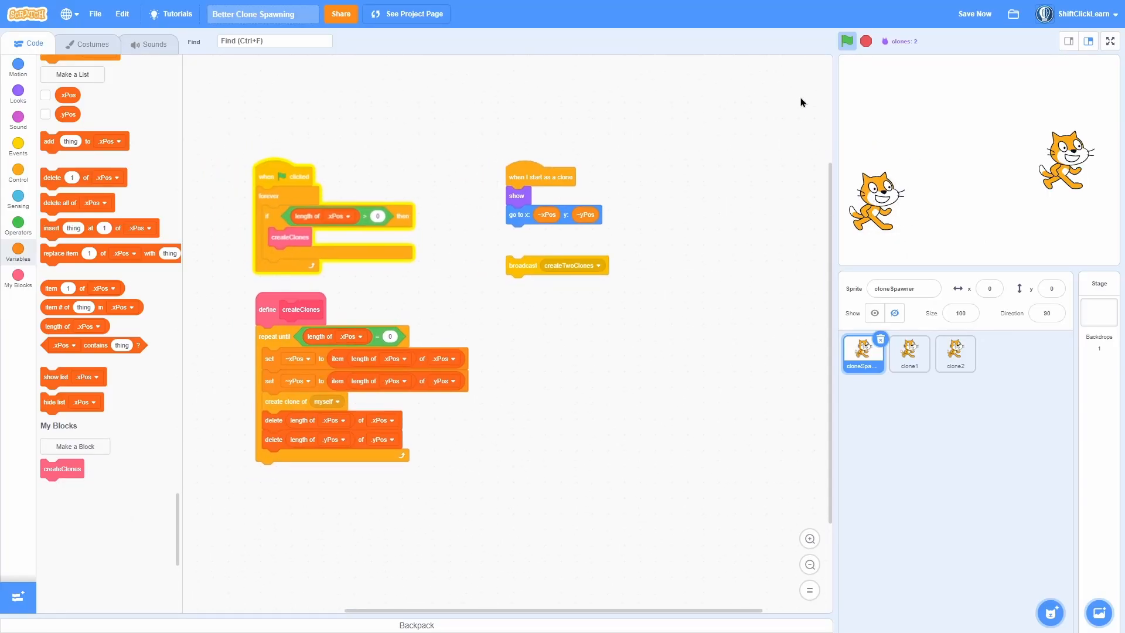
- Review the clone2 and cloneSpawner scripts, then open the Space Invaders project page
left_click(955, 353)
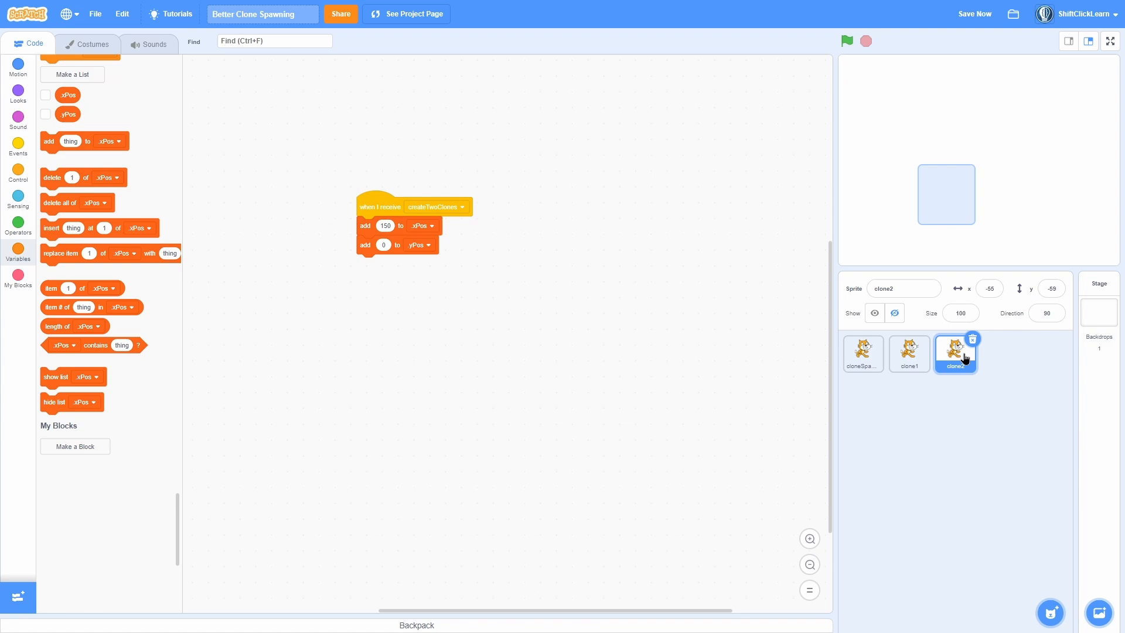
left_click(863, 353)
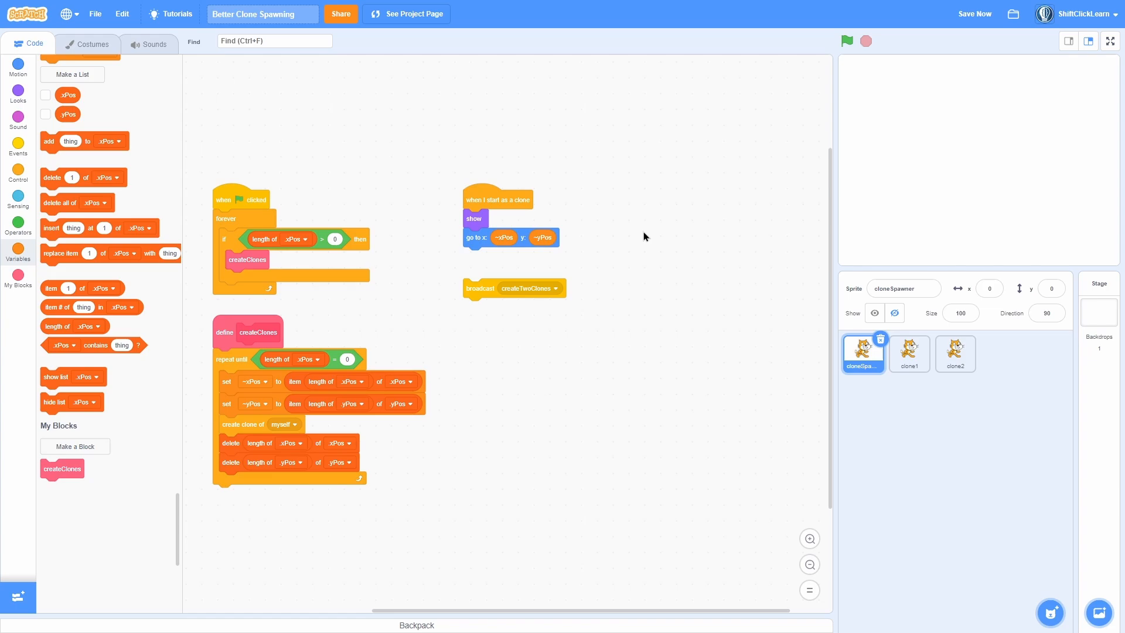
left_click(846, 40)
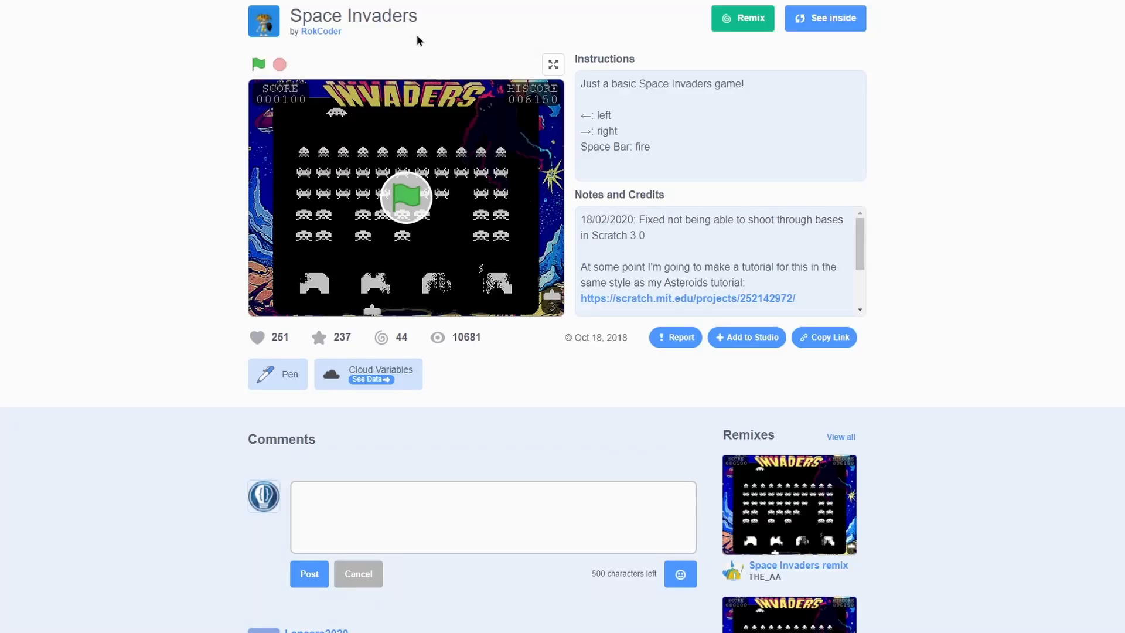
- Open Space Invaders in the editor and scroll through the Bomb sprite's clone scripts
left_click(826, 17)
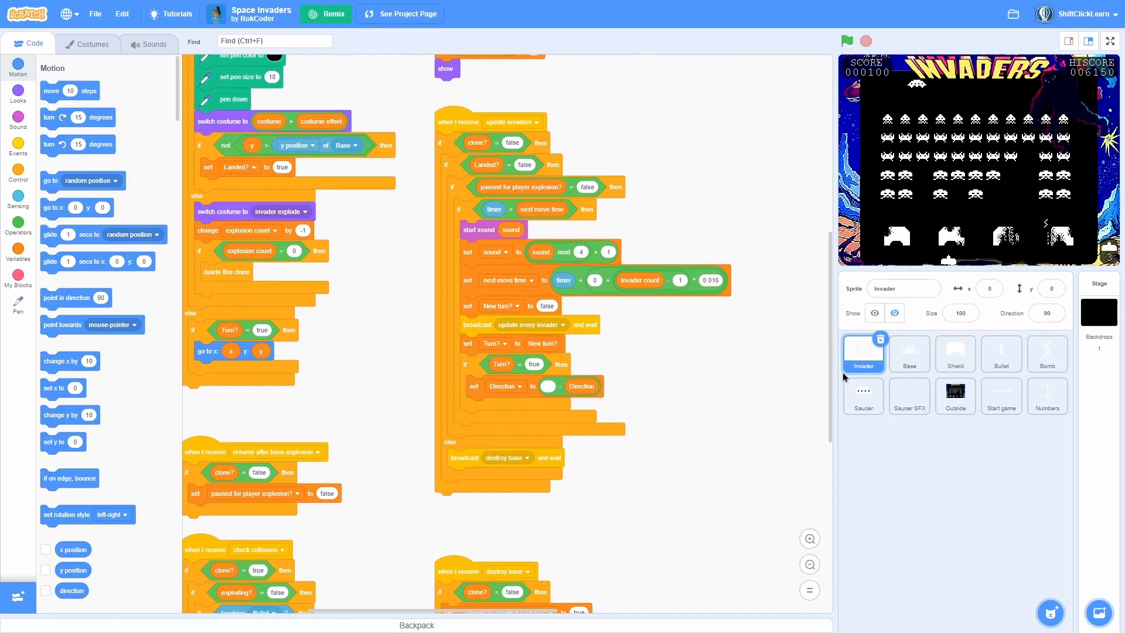
left_click(1047, 354)
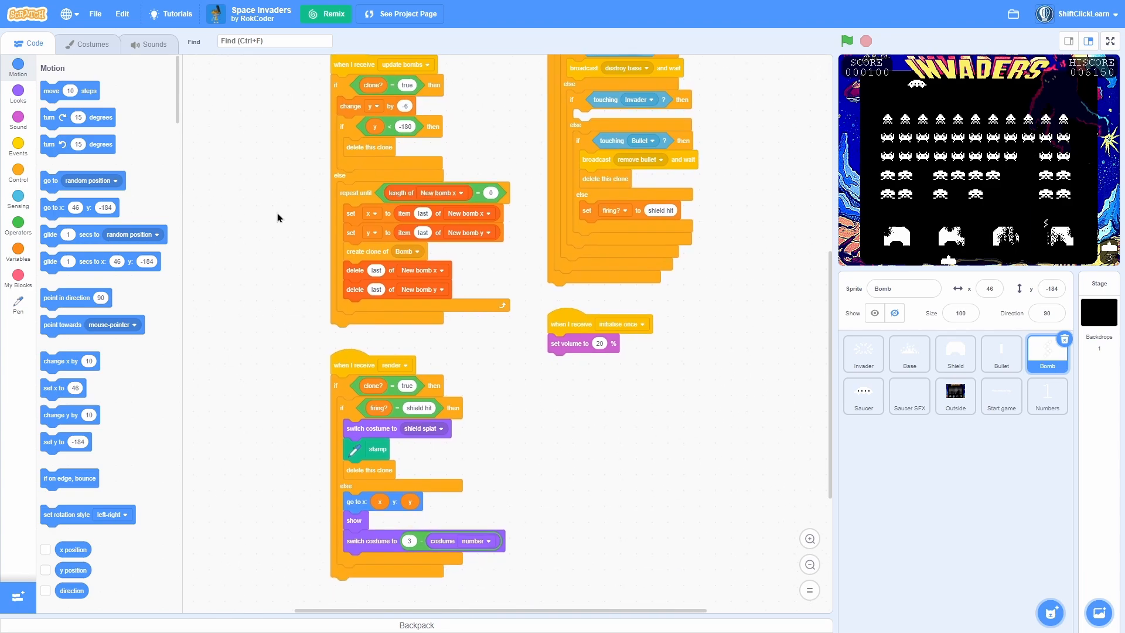
scroll("down", 3)
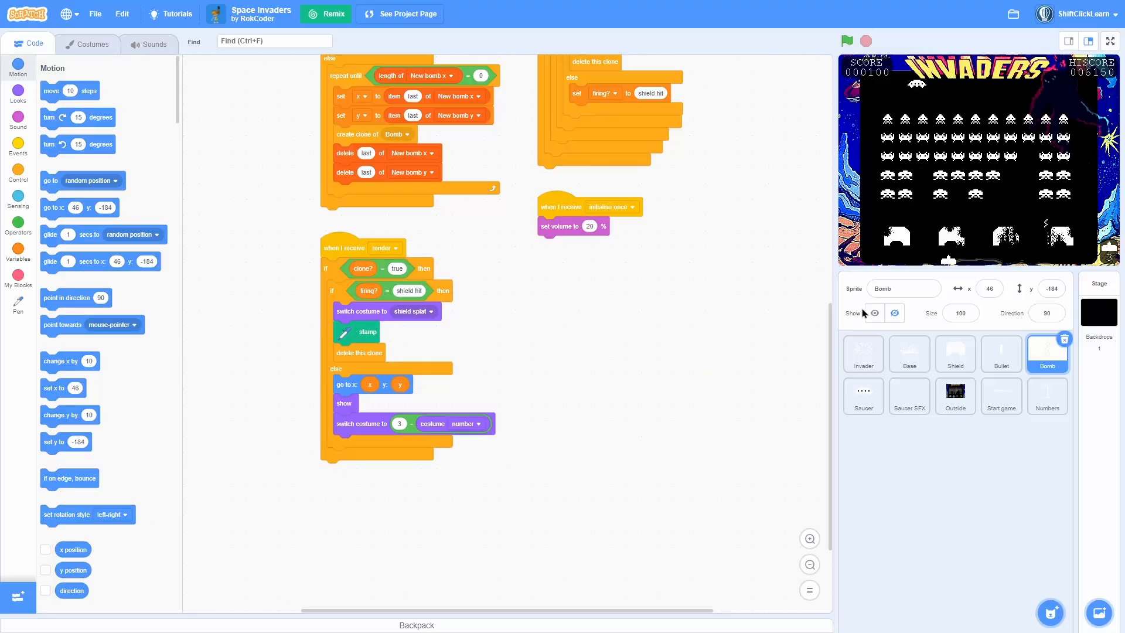